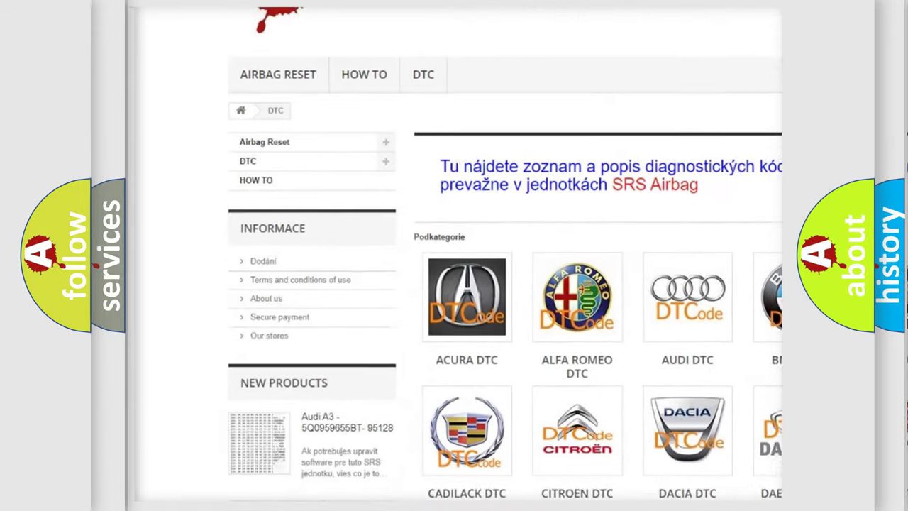
pyautogui.scroll(-3)
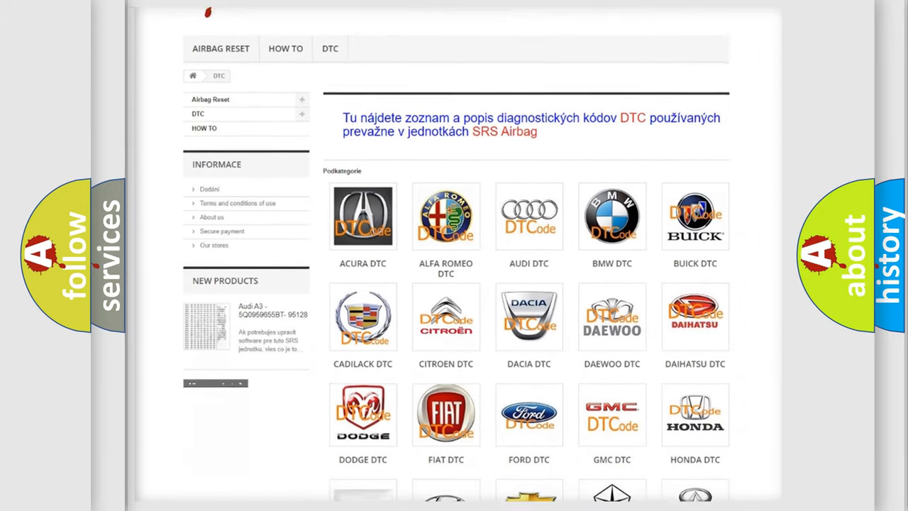
pyautogui.scroll(-3)
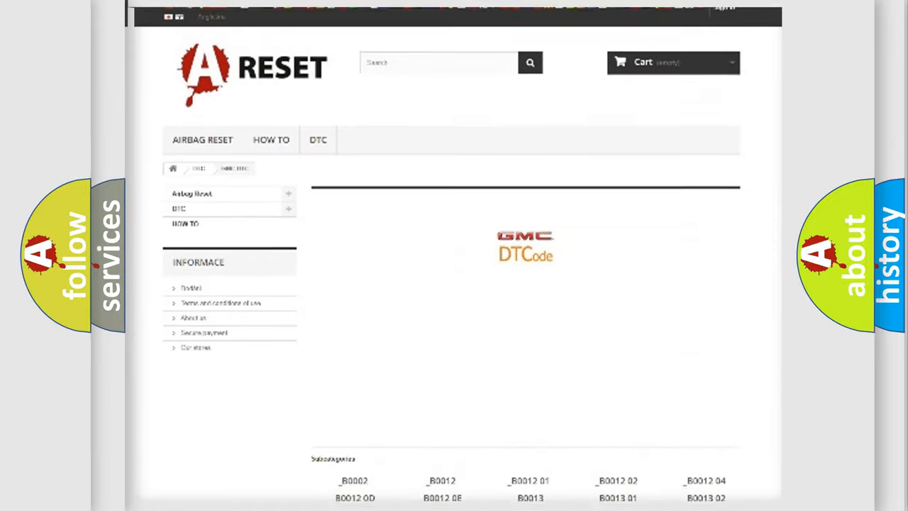
pyautogui.scroll(3)
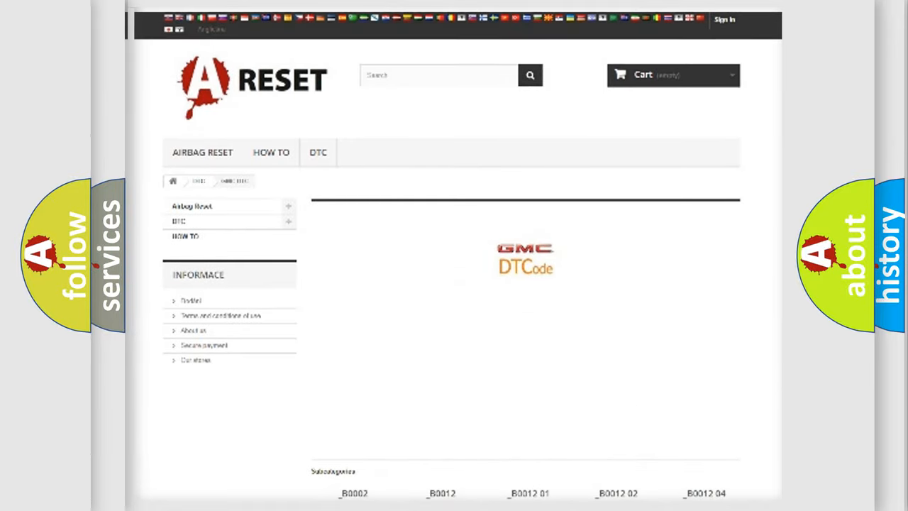